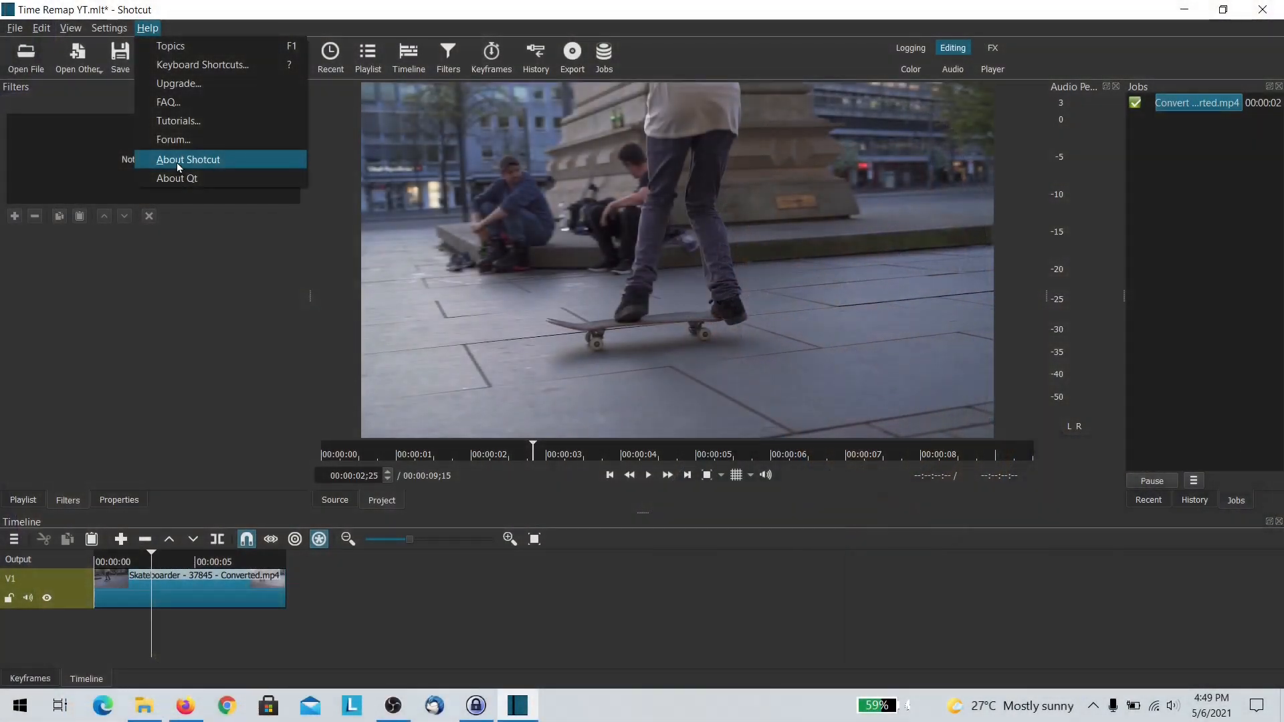
# View and close the version info, then select the skateboarder clip and start adding a filter
pyautogui.click(187, 160)
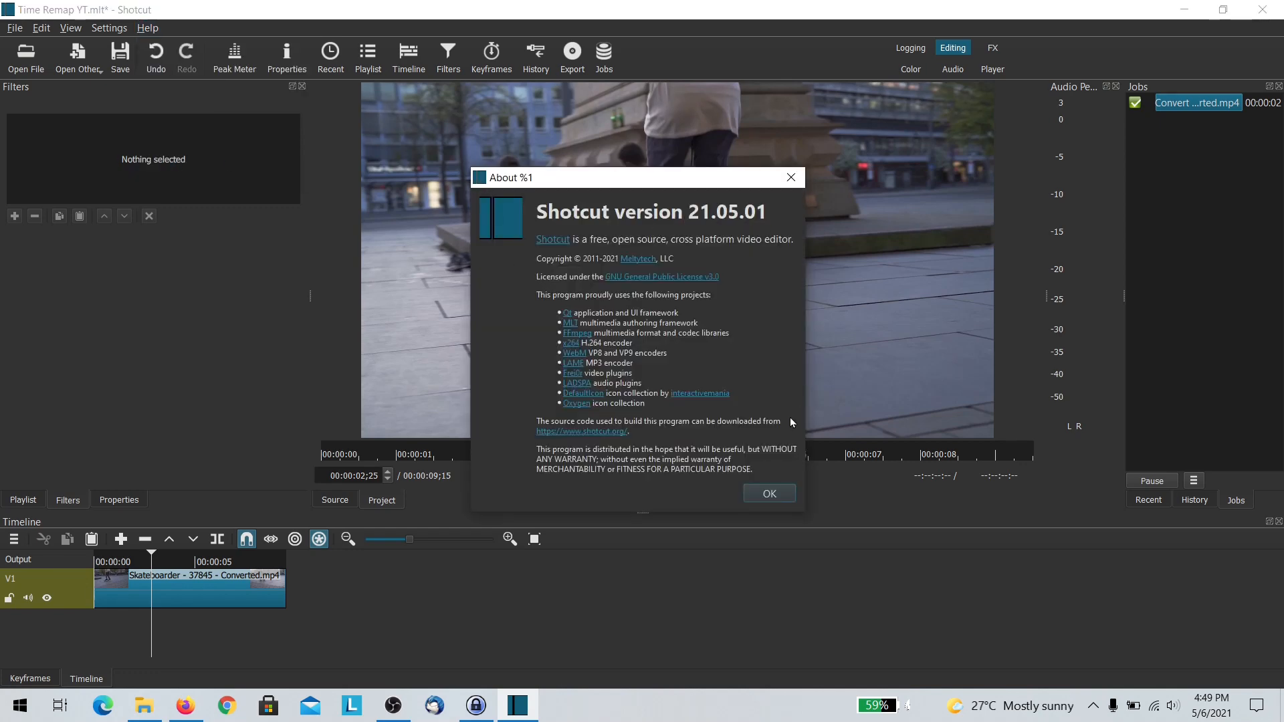
pyautogui.click(767, 493)
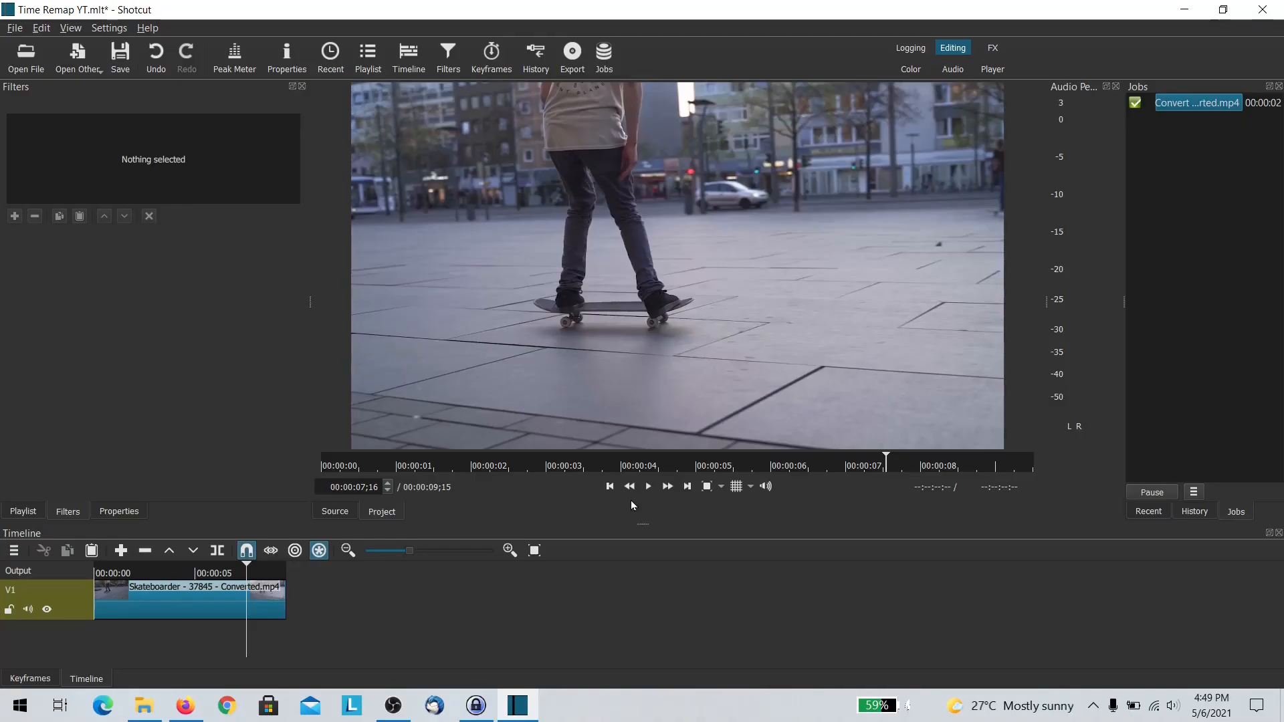
pyautogui.click(189, 598)
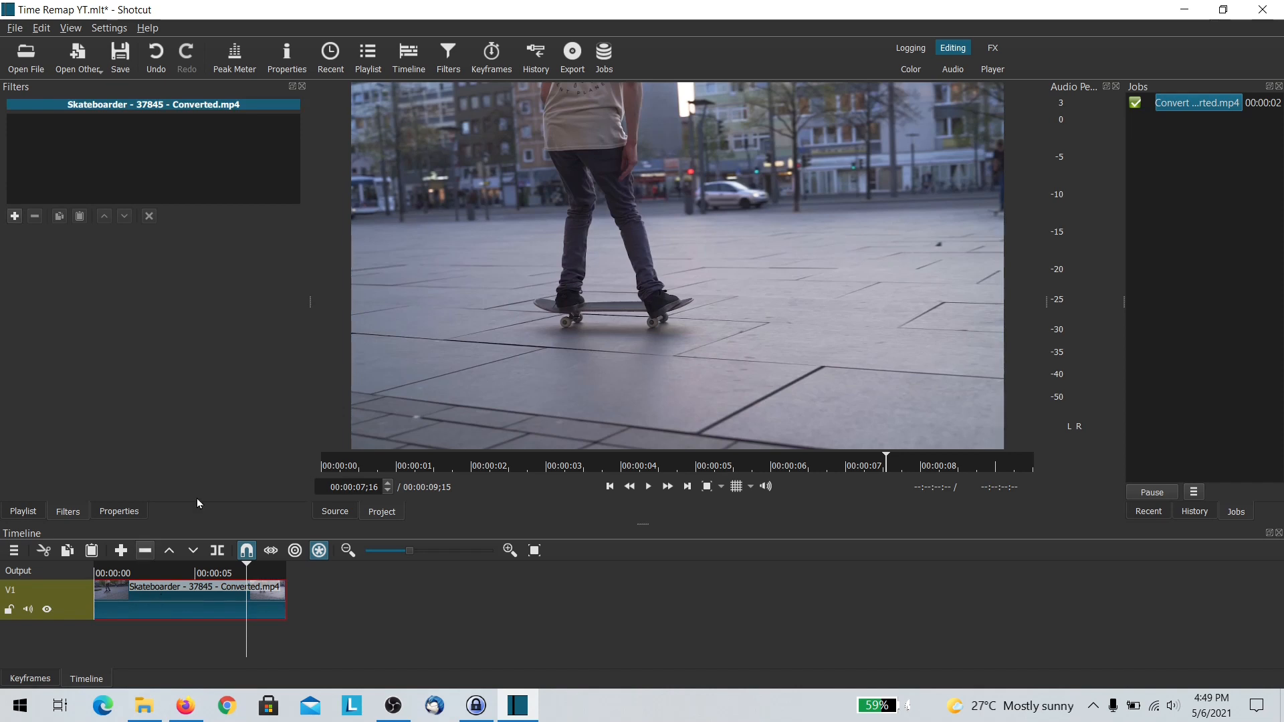
pyautogui.click(14, 216)
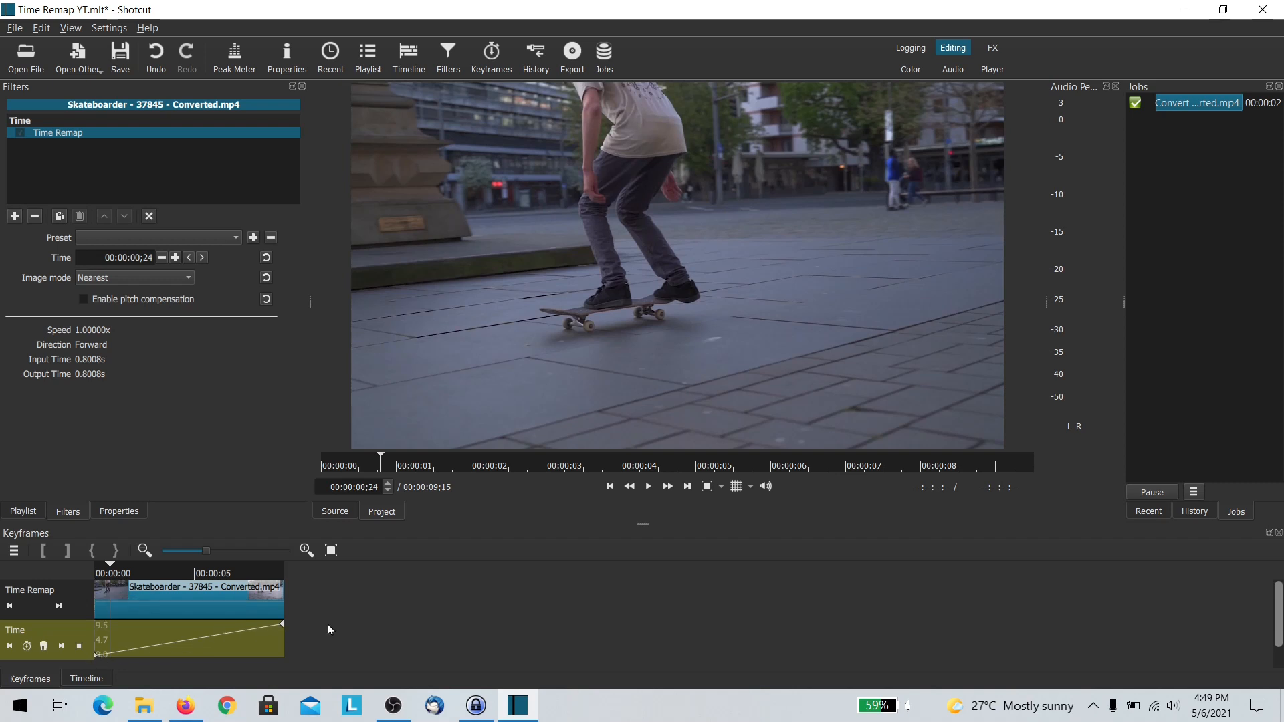
# Position the playhead at 00:00:02;20 in the Keyframes panel, where speed is still 1x
pyautogui.click(646, 486)
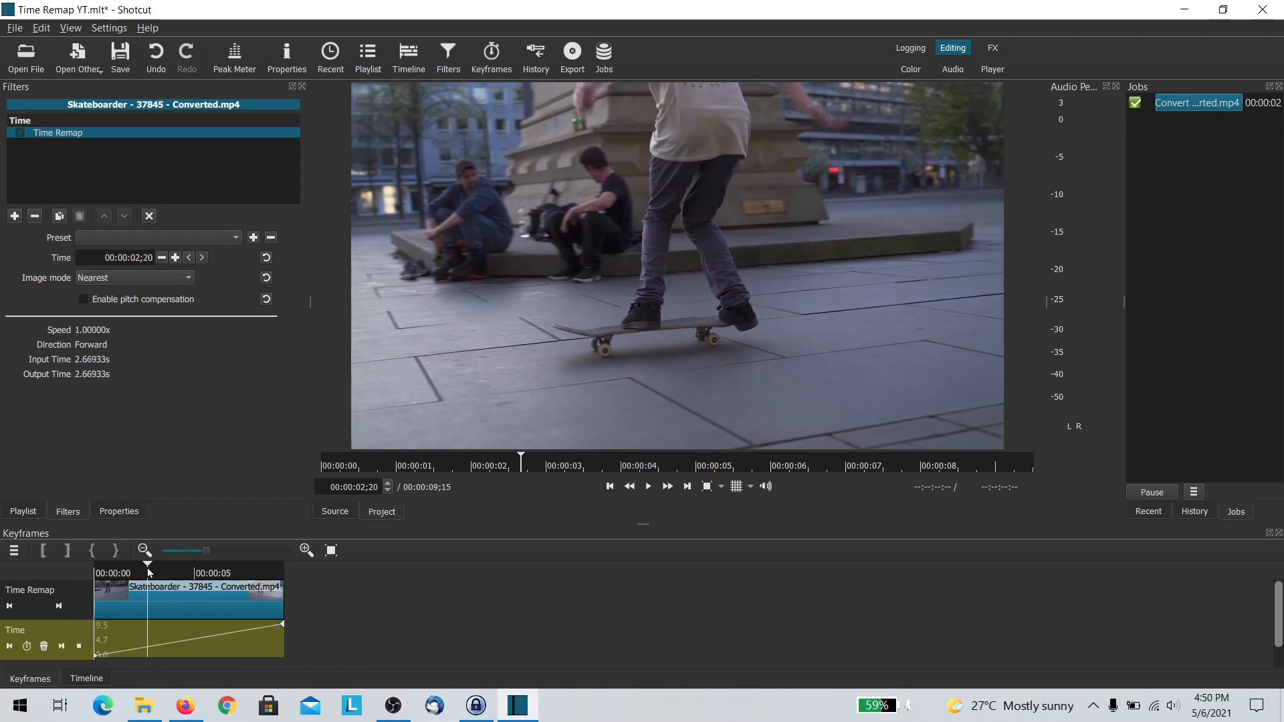
# Add a keyframe on the Time Remap curve, making the opening section about 3.17x speed
pyautogui.click(147, 646)
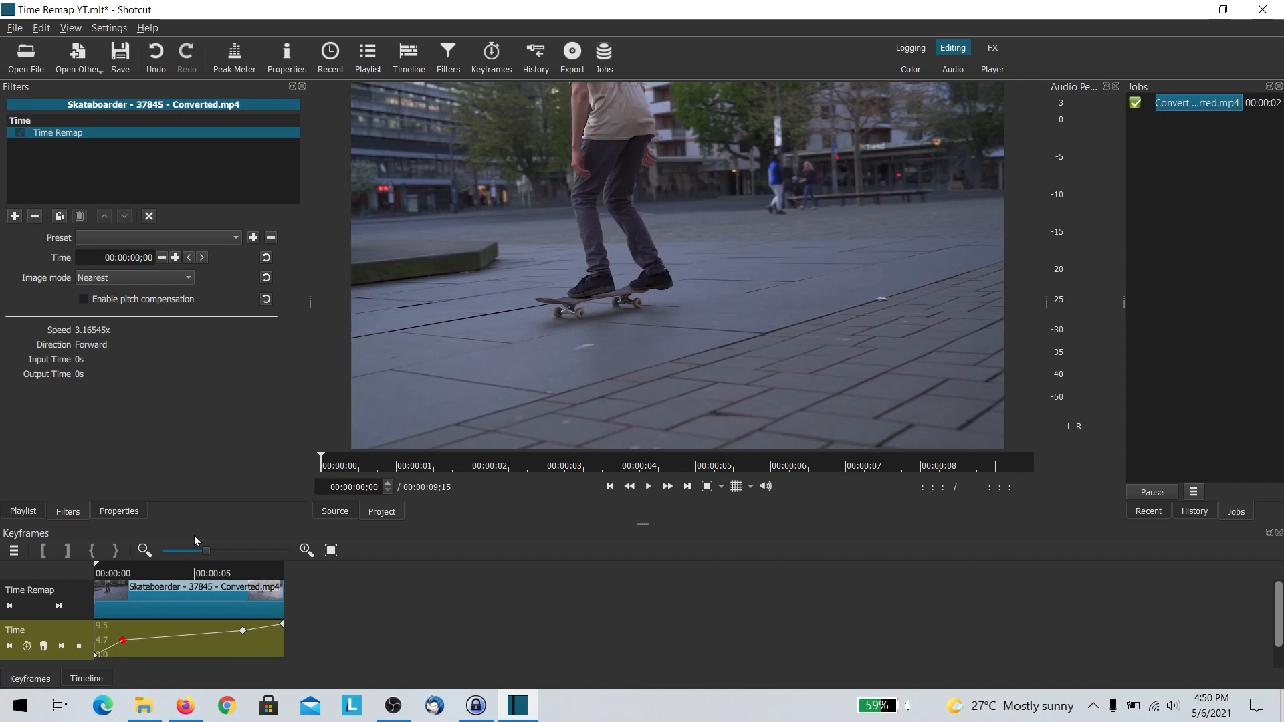
pyautogui.moveTo(164, 646)
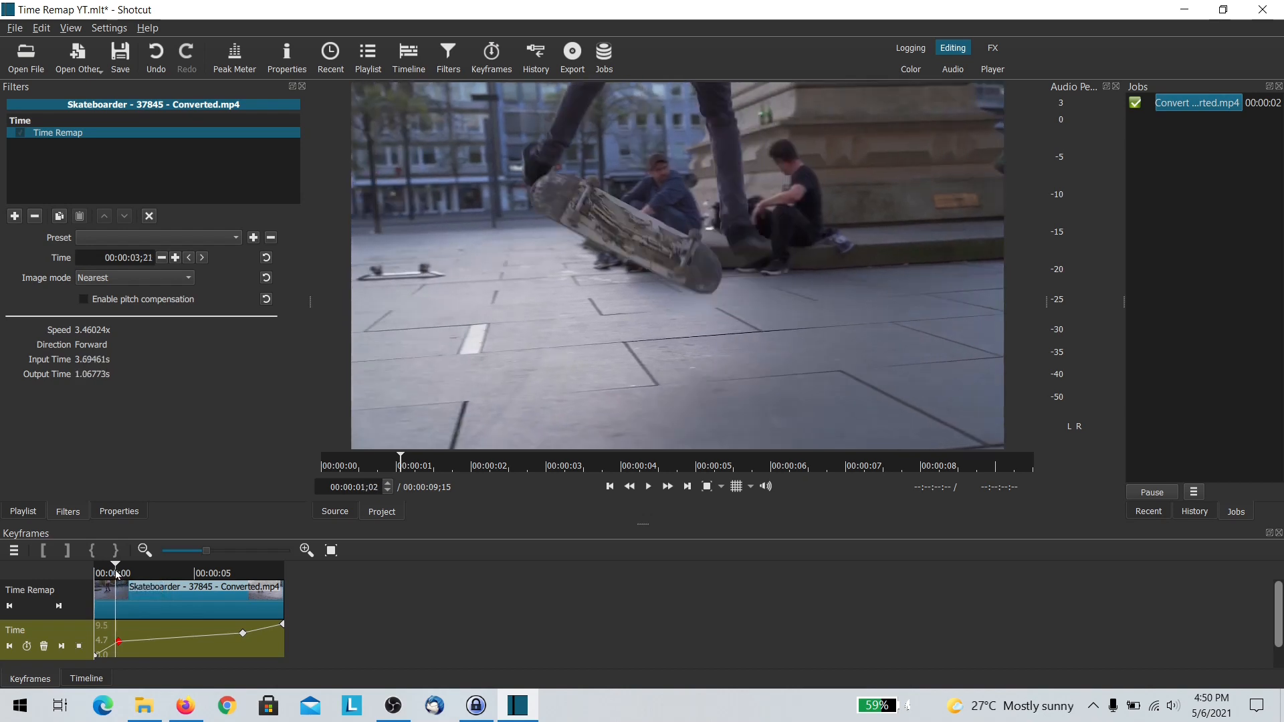
pyautogui.click(648, 486)
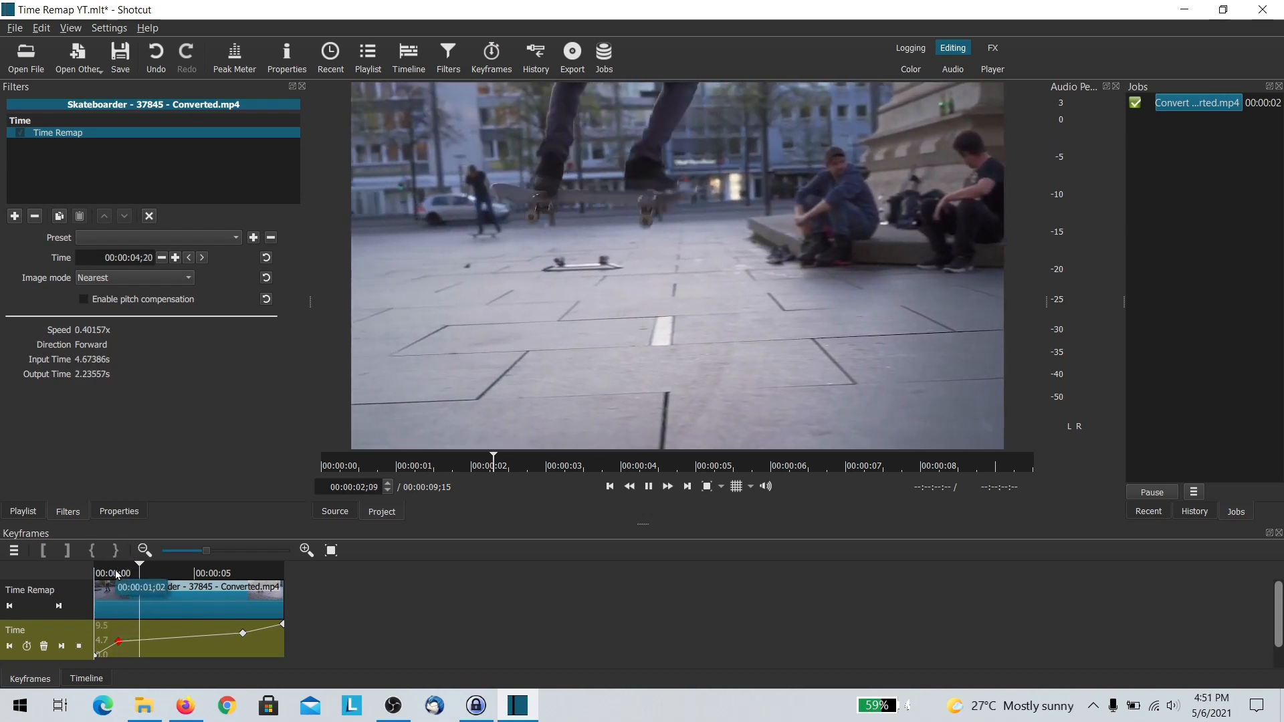